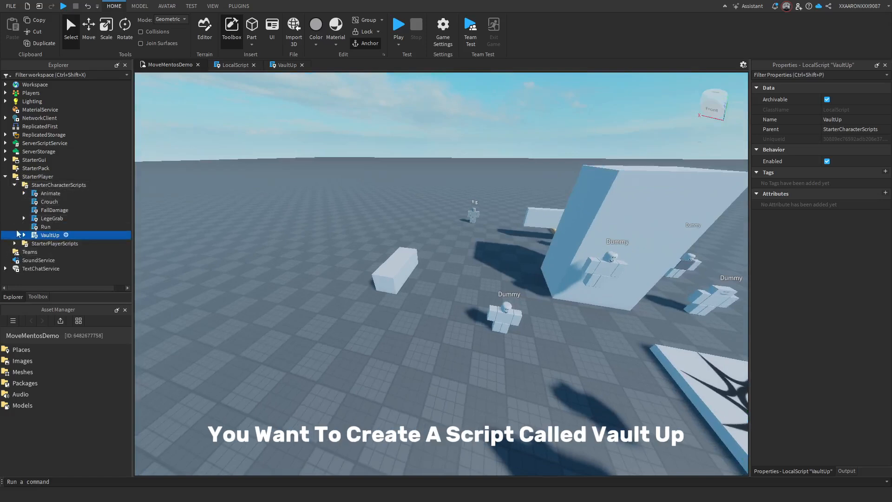
Expand VaultUp, select WallHopAnim to show its properties, then collapse VaultUp again.
left_click(24, 234)
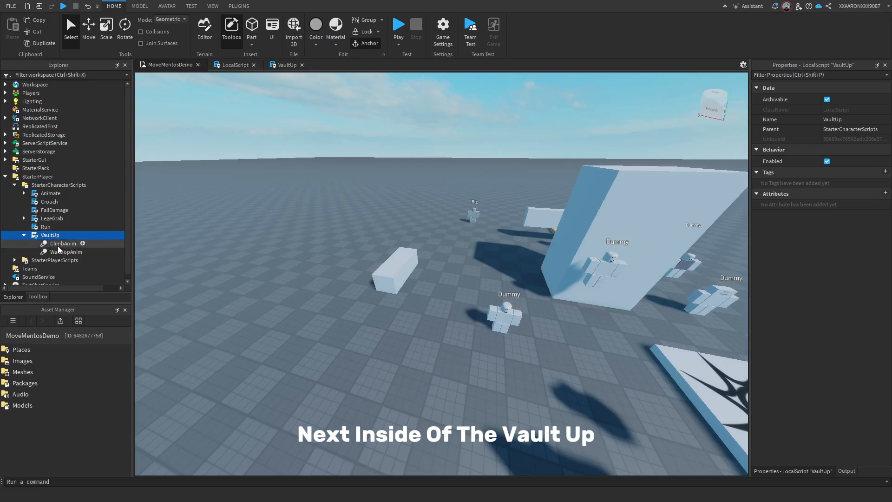
left_click(67, 252)
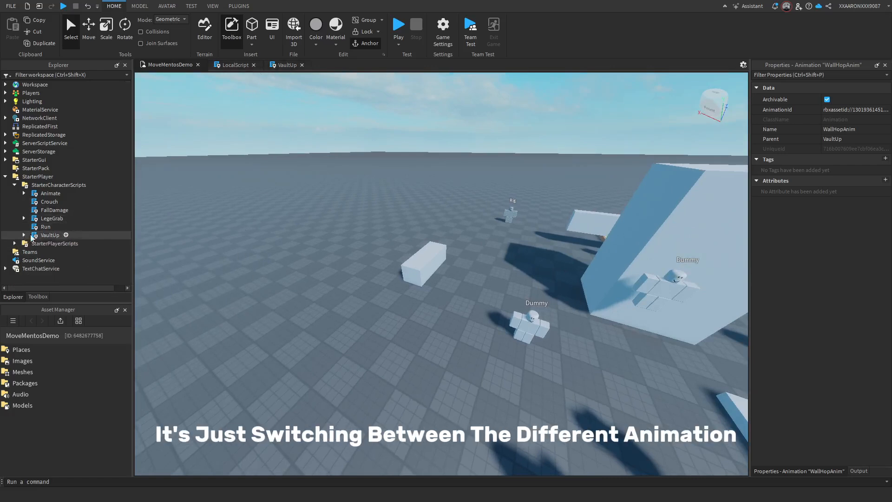
left_click(51, 235)
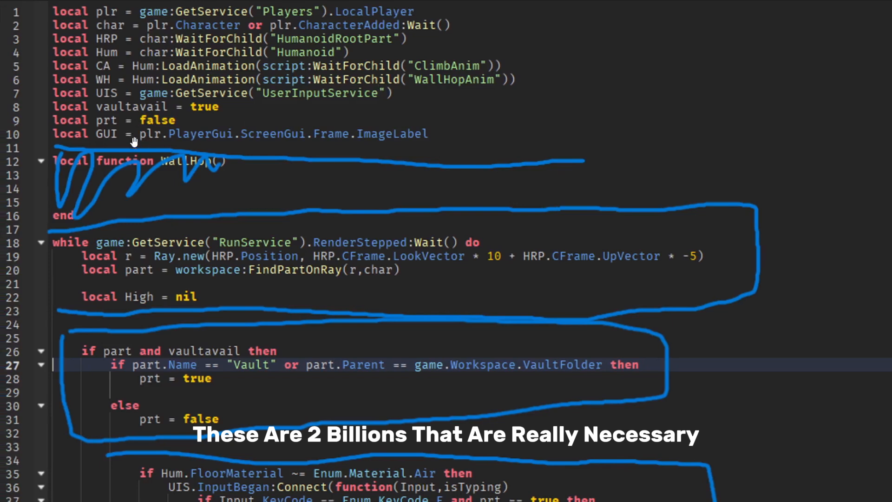
mouse_move(193, 100)
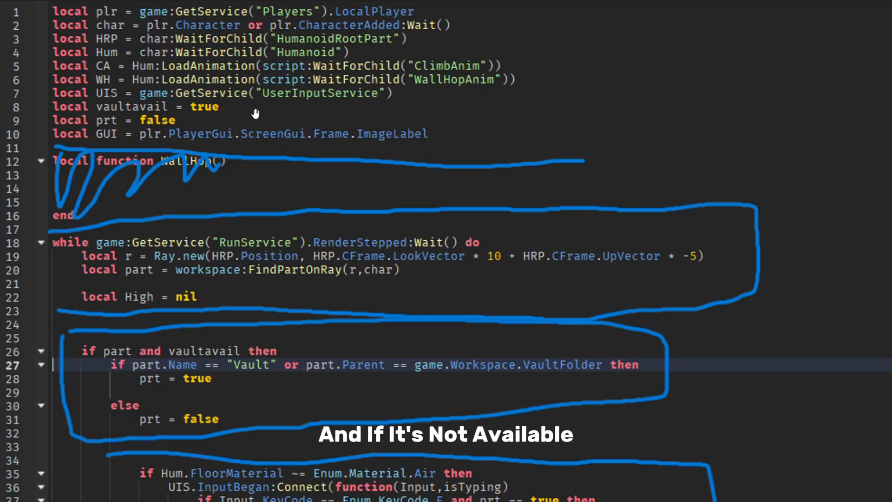
Scroll down through VaultUp's service, animation-load and state-variable declarations.
scroll("down", 3)
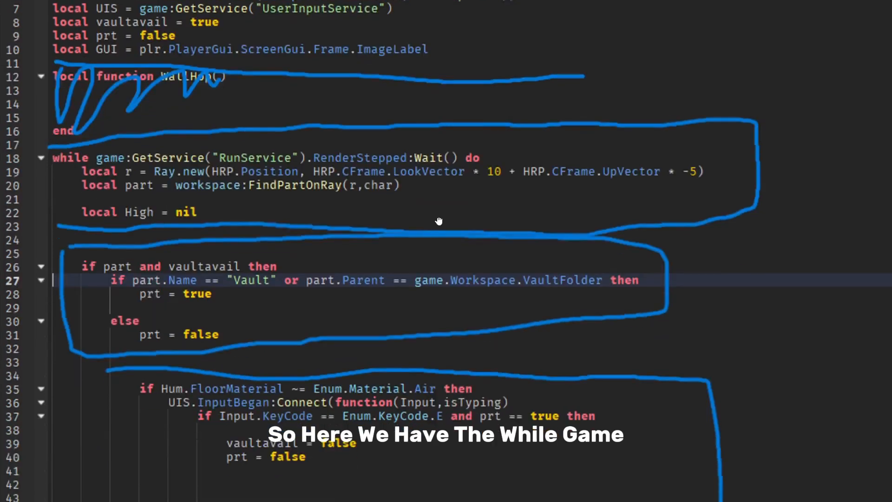
scroll("down", 3)
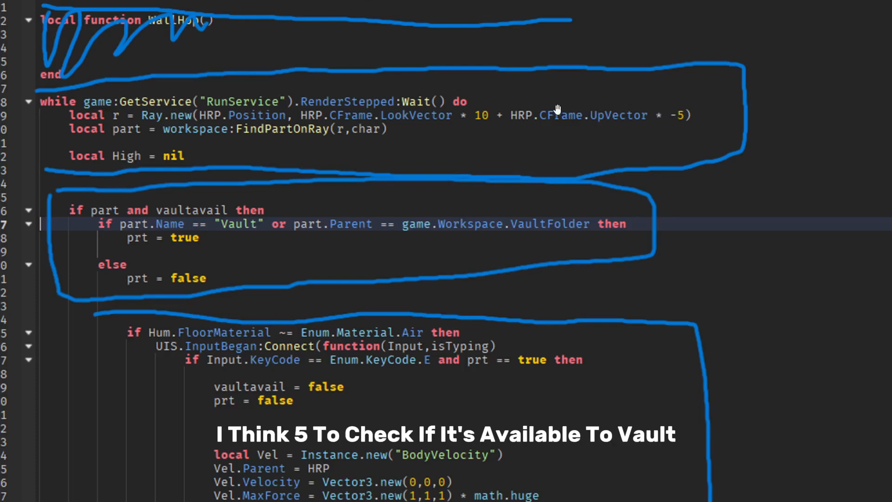
scroll("down", 3)
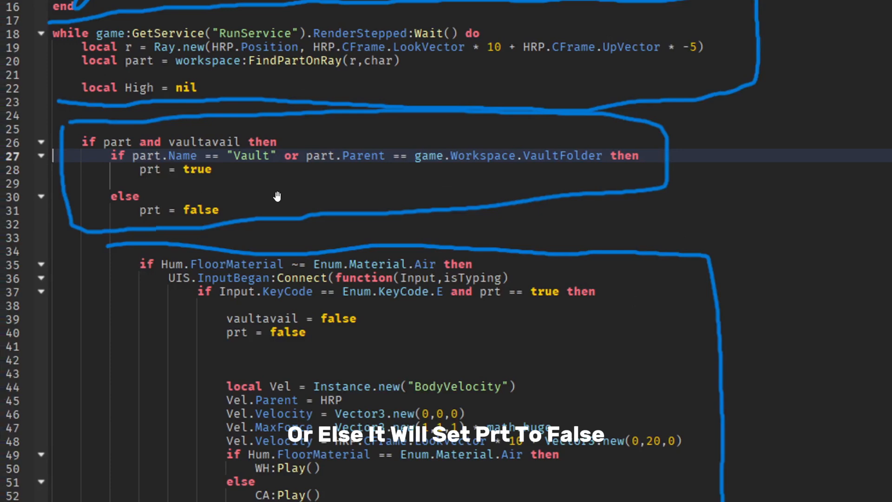
scroll("down", 3)
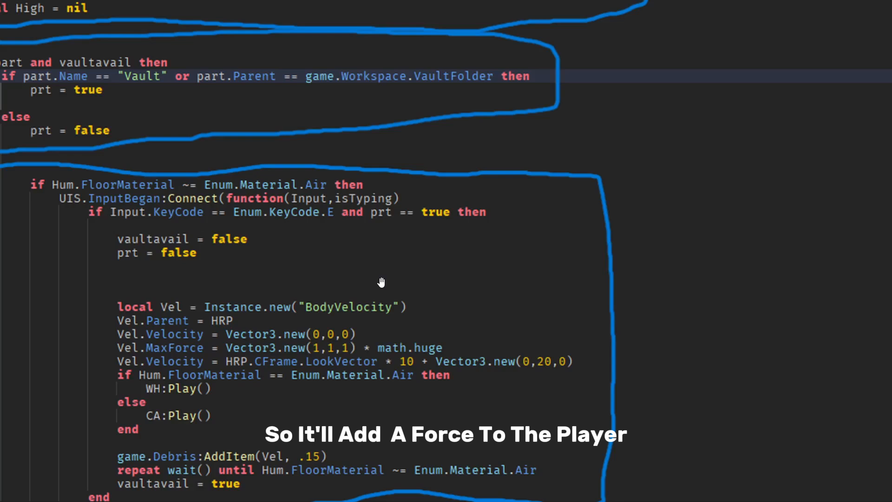
mouse_move(409, 369)
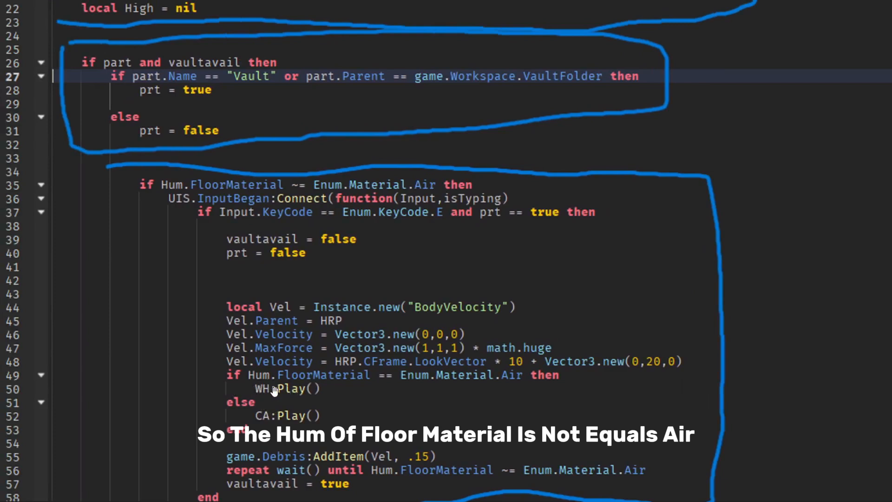
mouse_move(431, 392)
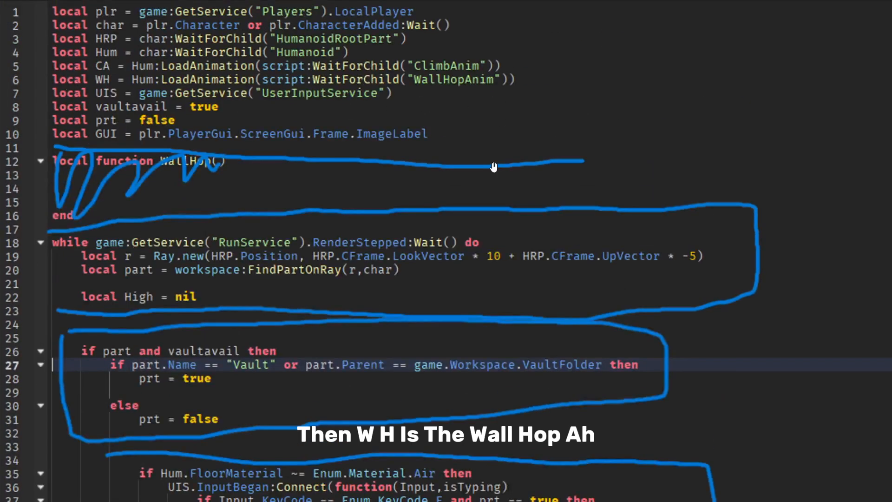
mouse_move(452, 275)
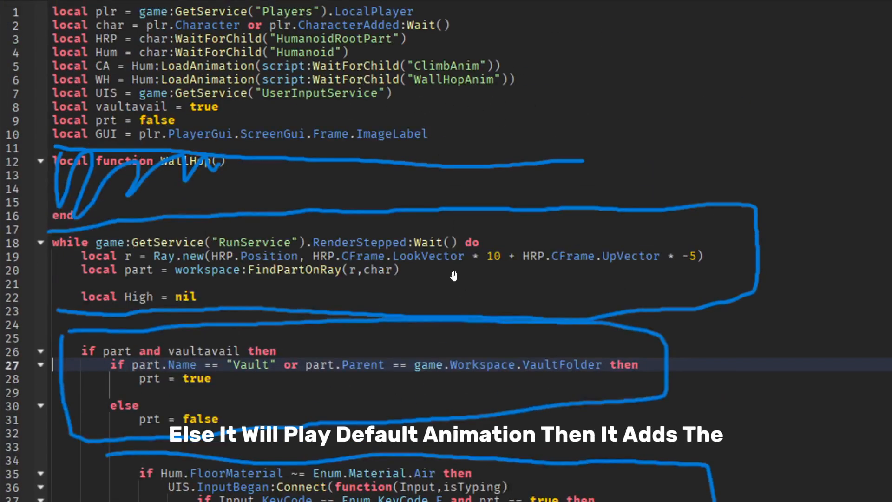
scroll("down", 3)
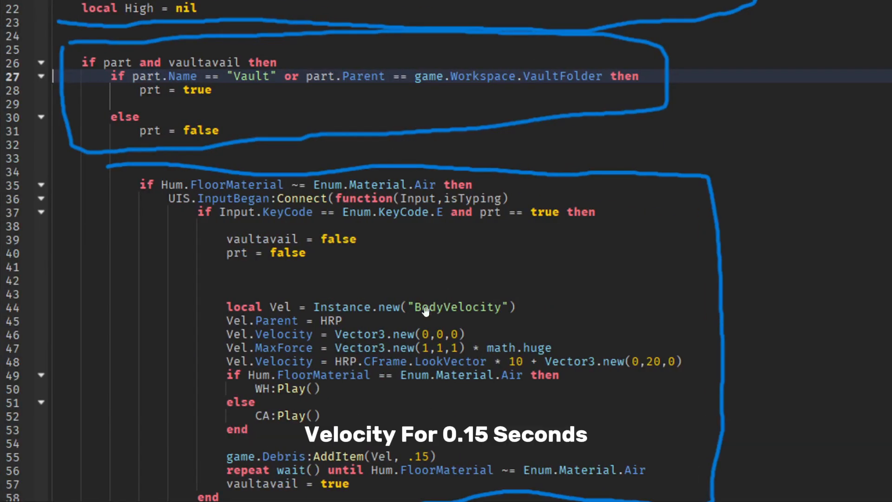
mouse_move(614, 461)
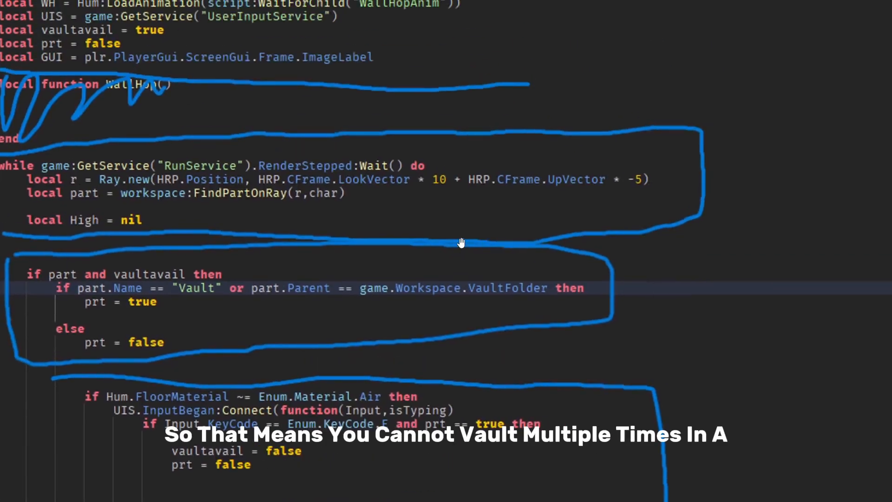
mouse_move(337, 231)
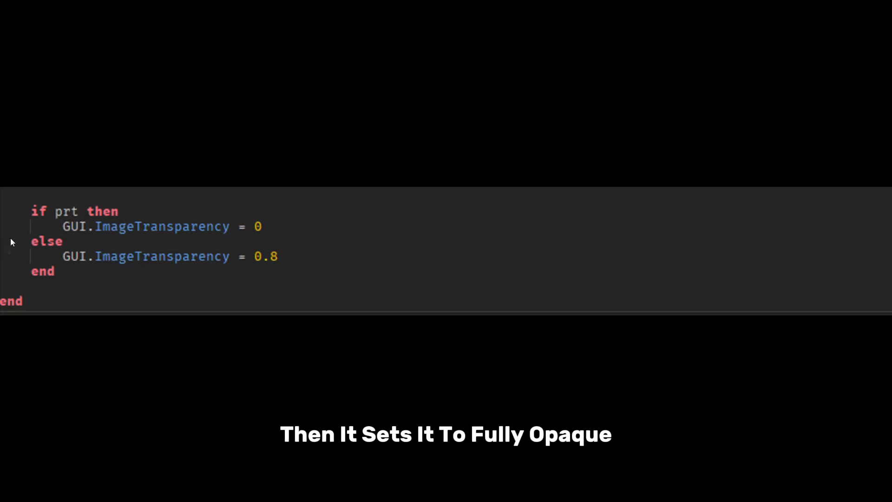
mouse_move(300, 280)
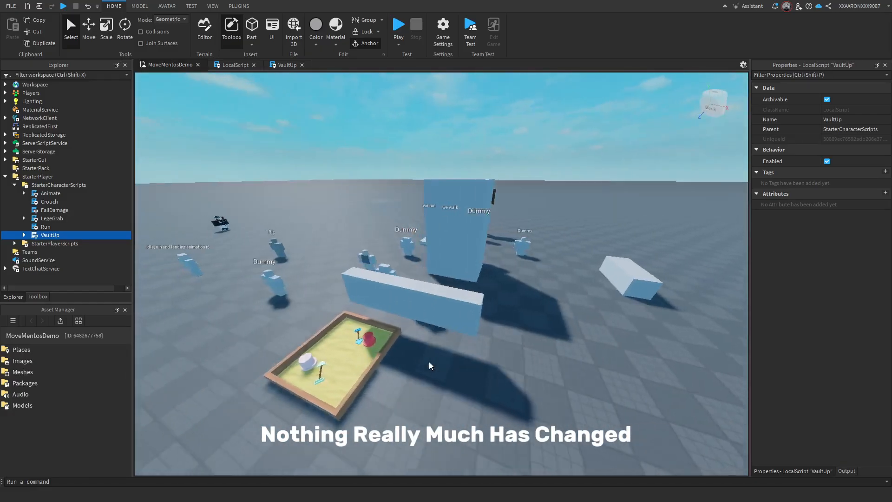
Start a play test of MoveMentosDemo from the Home ribbon's Play button.
left_click(397, 25)
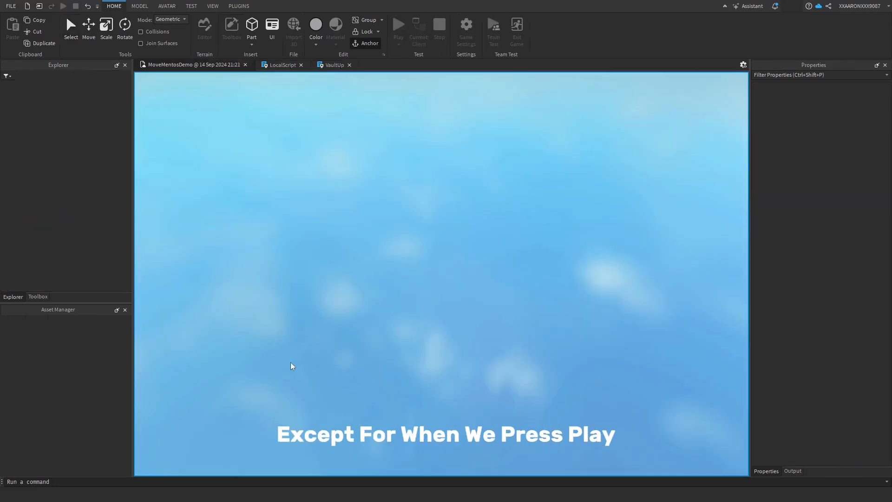
left_click(398, 26)
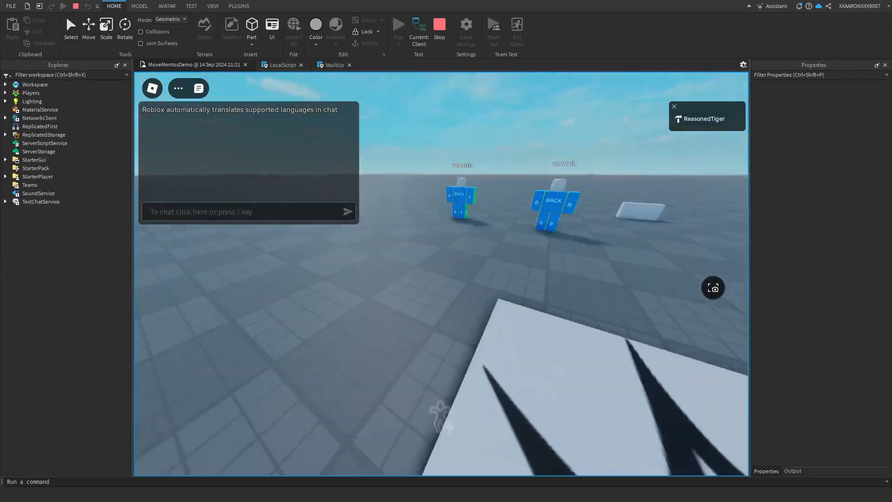